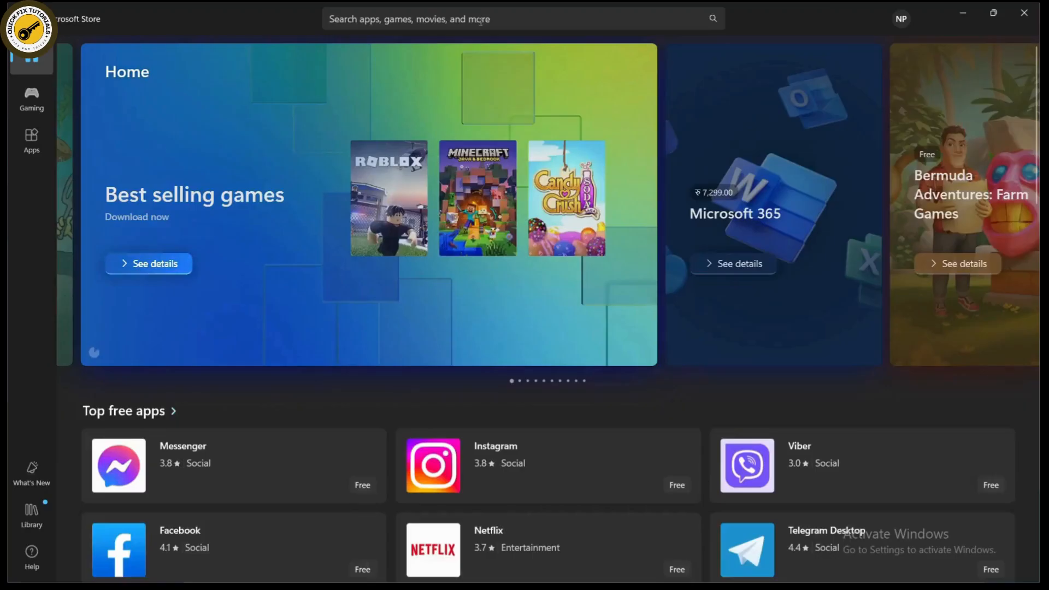
Search the Microsoft Store for 'be' and choose the BeWidgets result.
{"action": "type", "text": "bewidgets"}
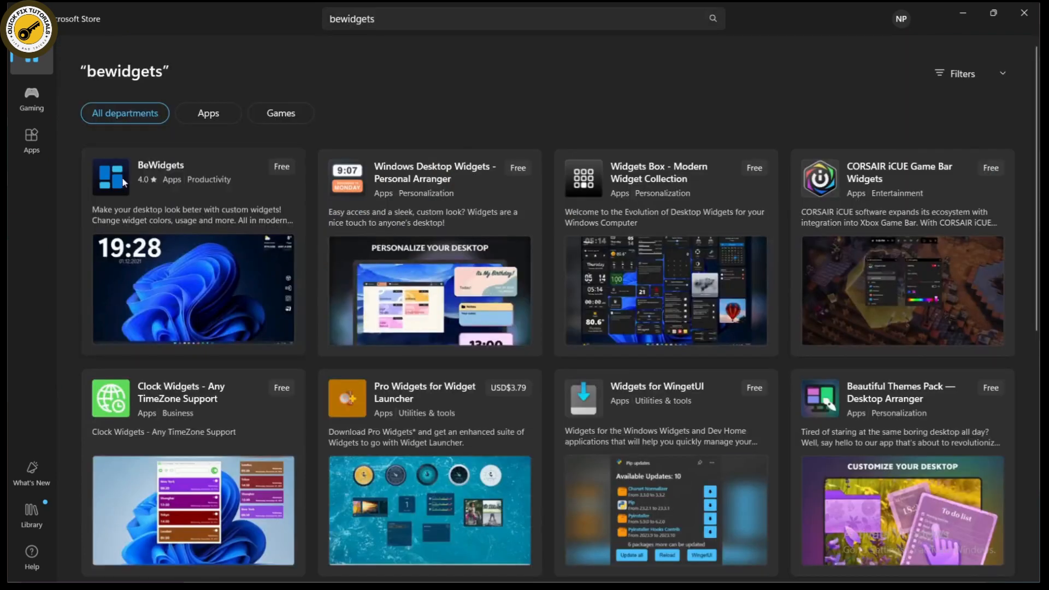
{"action": "left_click", "coordinate": [125, 180]}
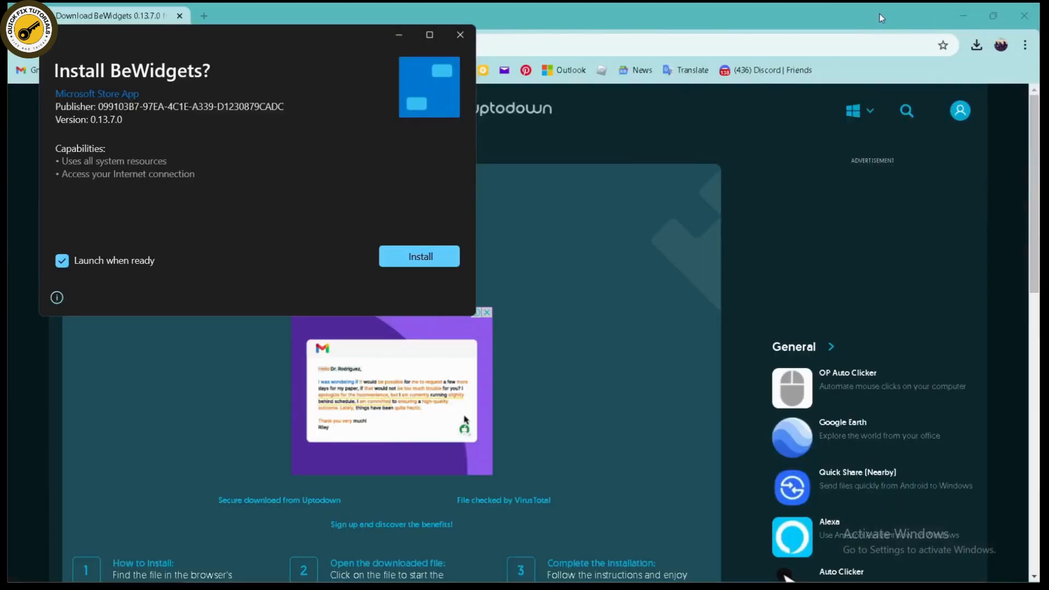
{"action": "mouse_move", "coordinate": [184, 212]}
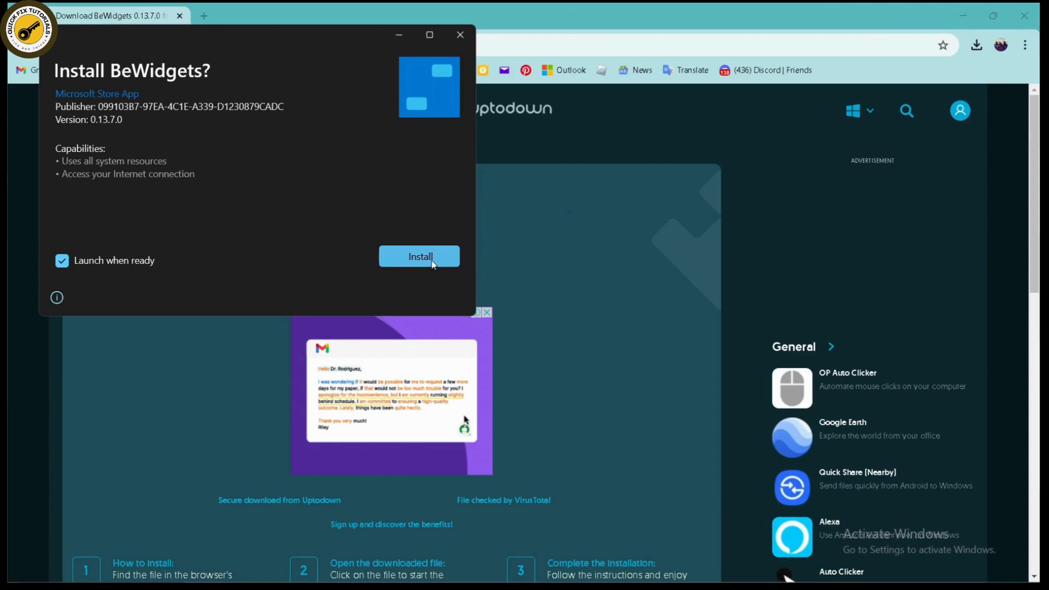
Install BeWidgets 0.13.7.0 with 'Launch when ready' on, then dismiss the already-installed notice.
{"action": "left_click", "coordinate": [420, 256]}
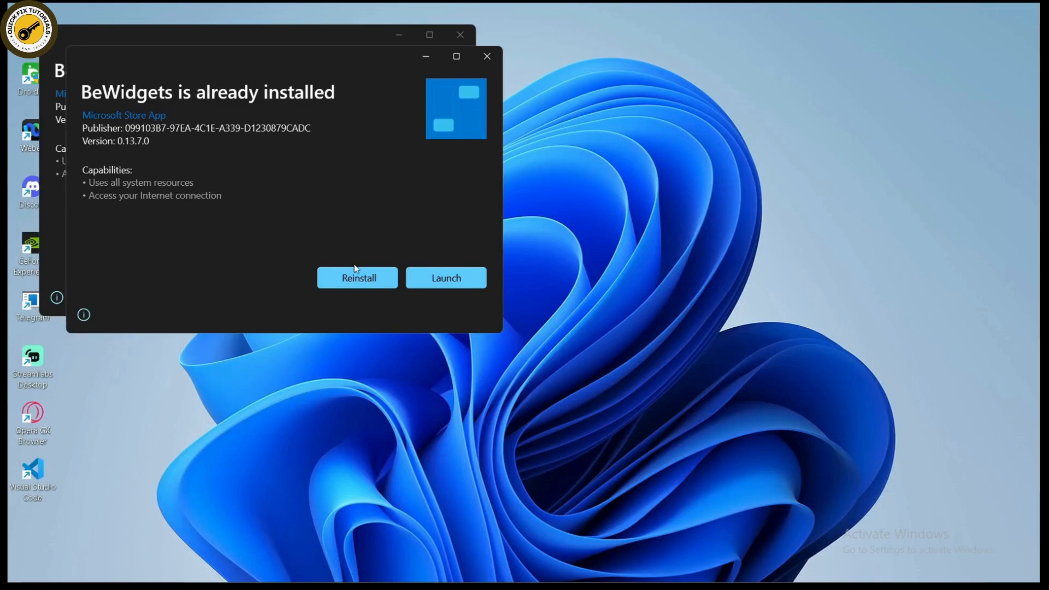
{"action": "left_click", "coordinate": [488, 56]}
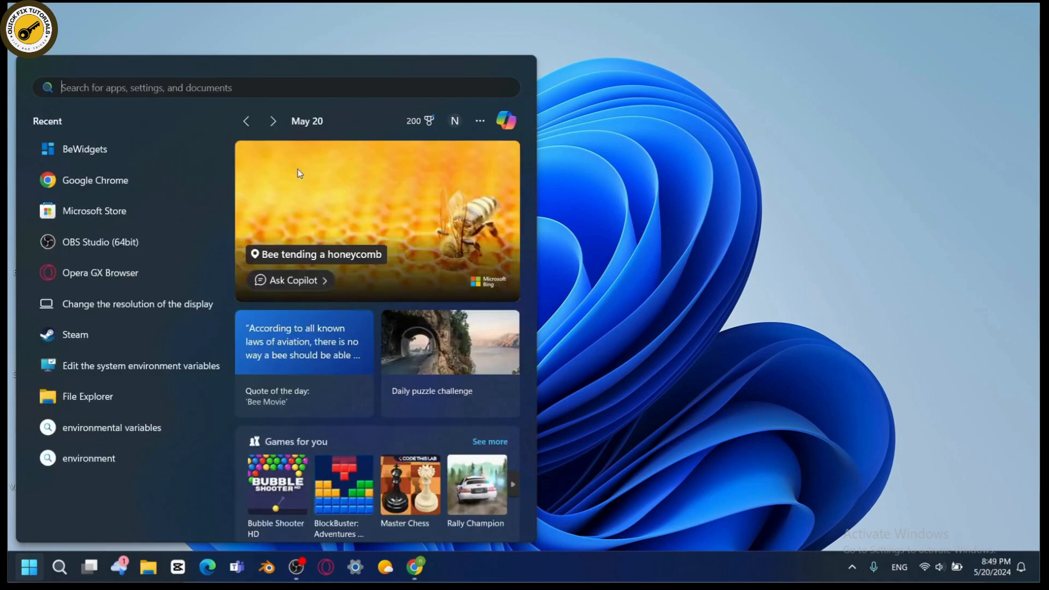
Search Start for 'bewidgets' and launch the BeWidgets best match.
{"action": "type", "text": "bewidgets"}
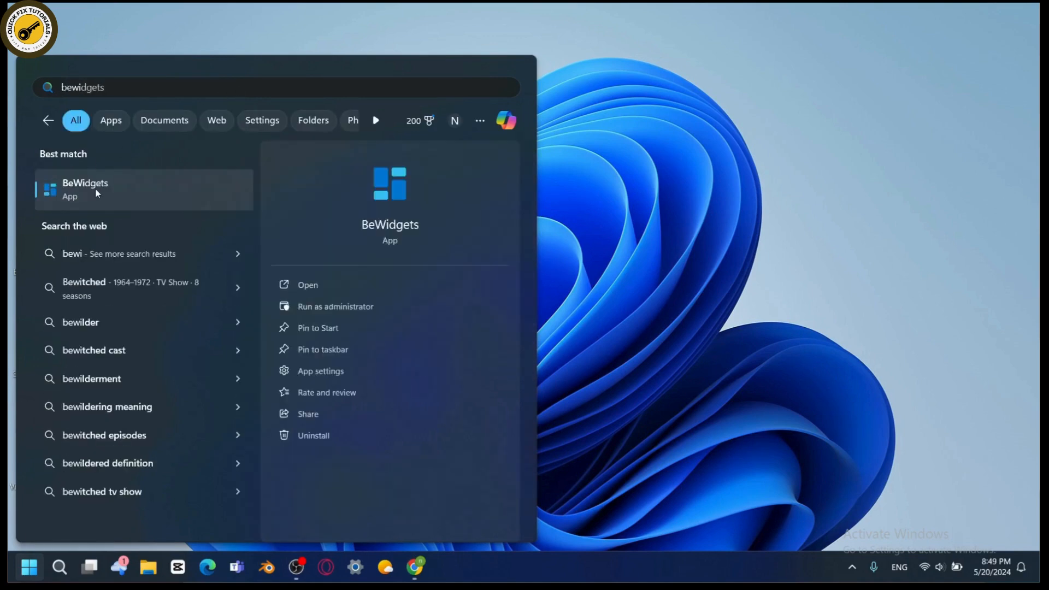
{"action": "mouse_move", "coordinate": [366, 297]}
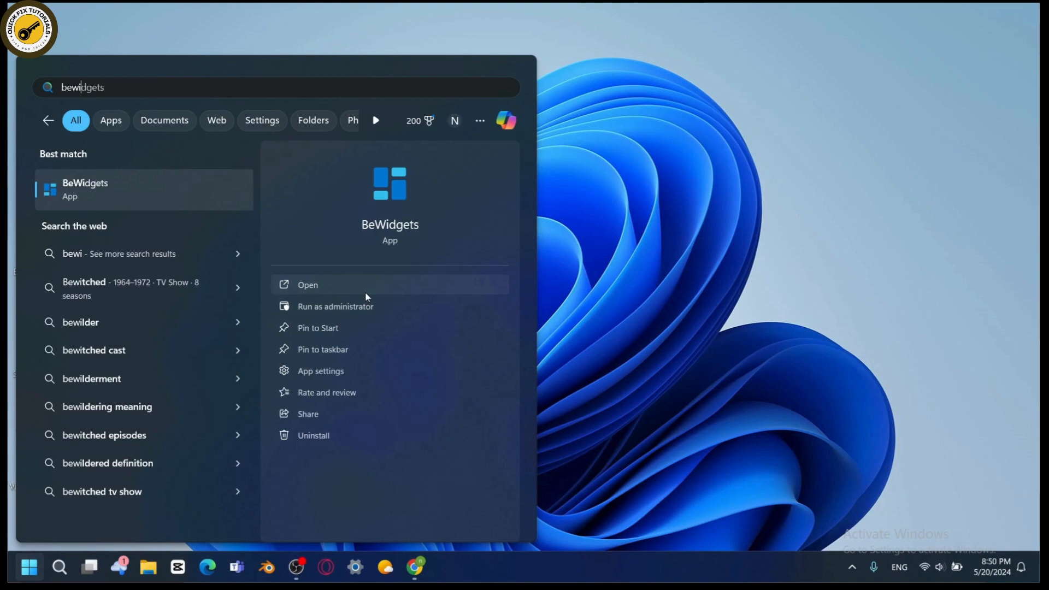
{"action": "left_click", "coordinate": [307, 284]}
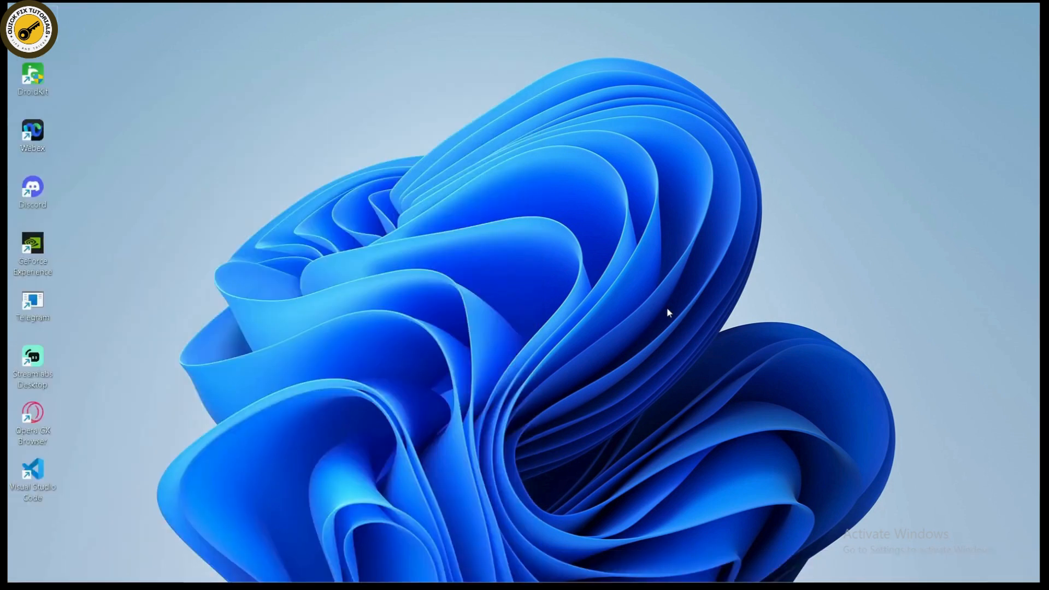